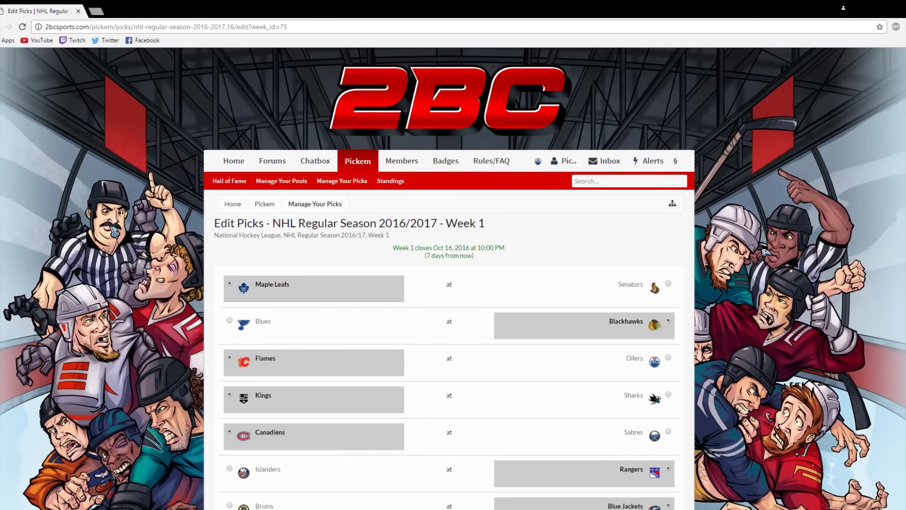
- Review the Edit Picks list to the last game and save the Week 1 NHL picks
{"action": "scroll", "scroll_direction": "down", "scroll_amount": 3}
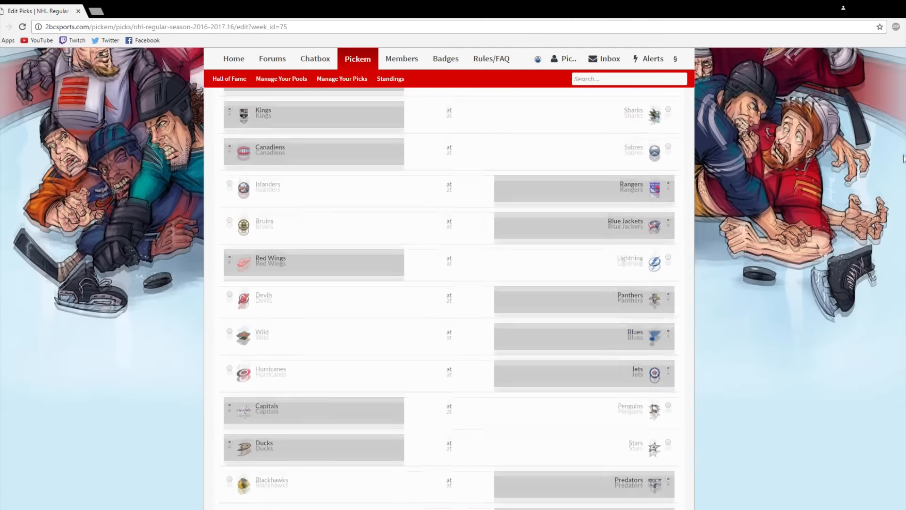
{"action": "scroll", "scroll_direction": "down", "scroll_amount": 3}
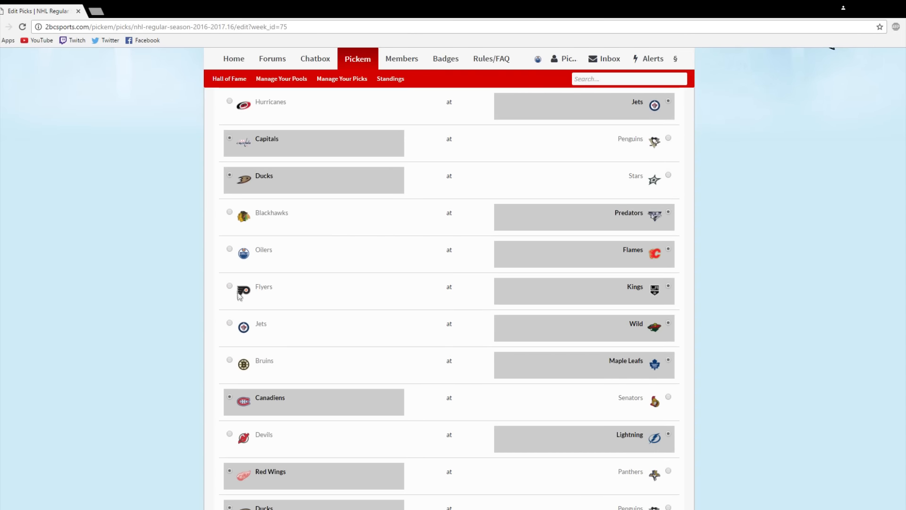
{"action": "scroll", "scroll_direction": "down", "scroll_amount": 3}
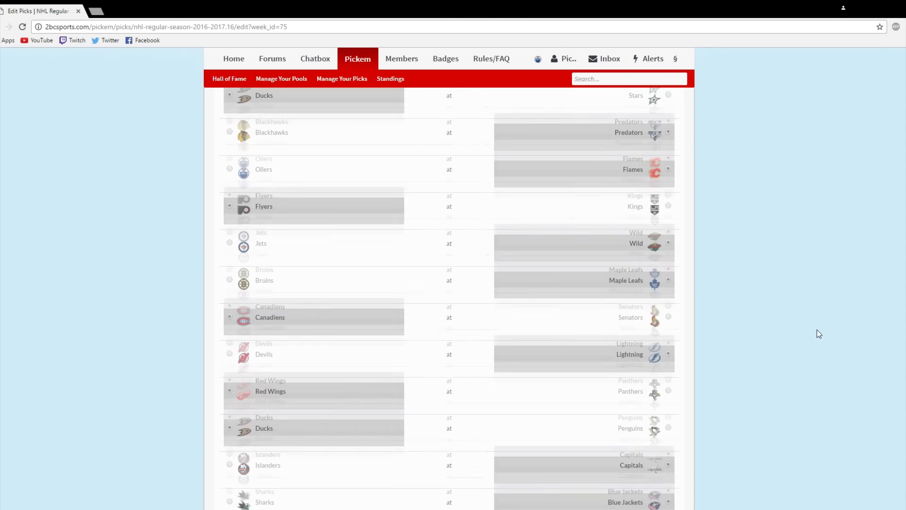
{"action": "scroll", "scroll_direction": "down", "scroll_amount": 3}
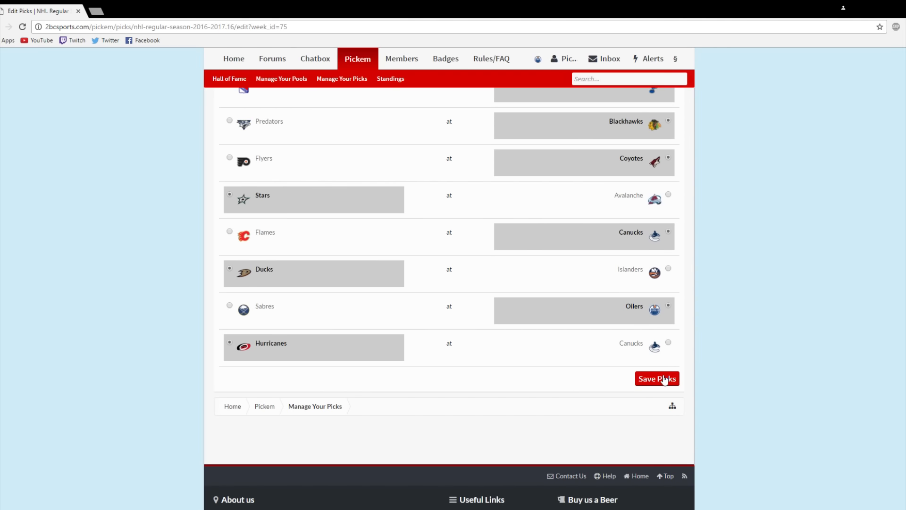
{"action": "left_click", "coordinate": [658, 379]}
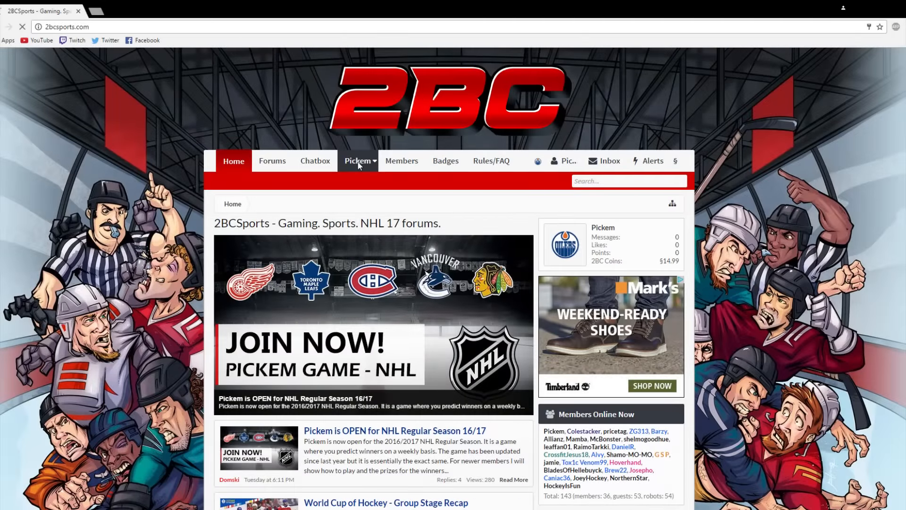
- Join the NHL Regular Season 2016/2017 pool from Manage Your Pools and view its Week 1 picks
{"action": "left_click", "coordinate": [357, 161]}
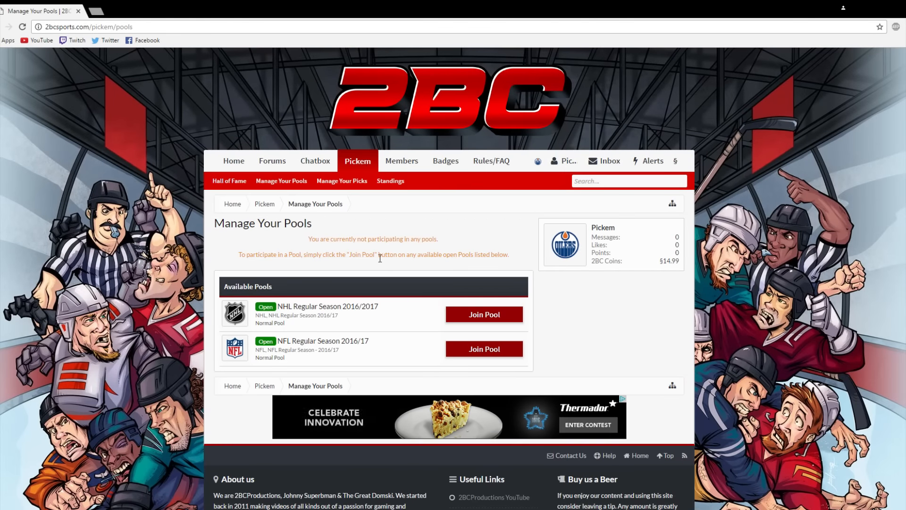
{"action": "left_click", "coordinate": [483, 315]}
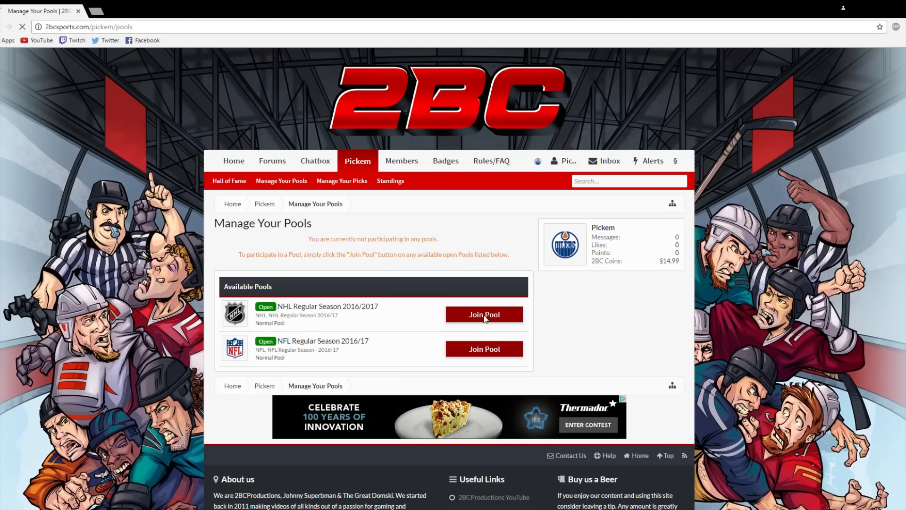
{"action": "left_click", "coordinate": [483, 315]}
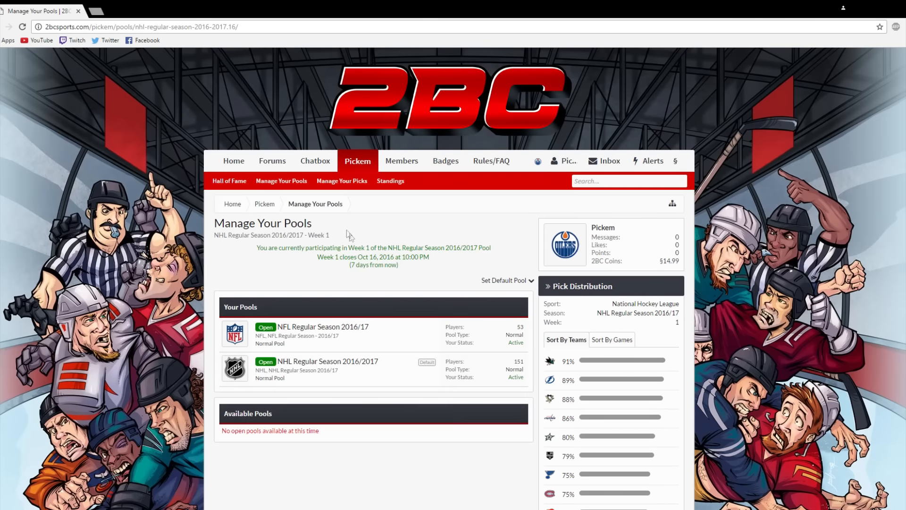
{"action": "left_click", "coordinate": [342, 181]}
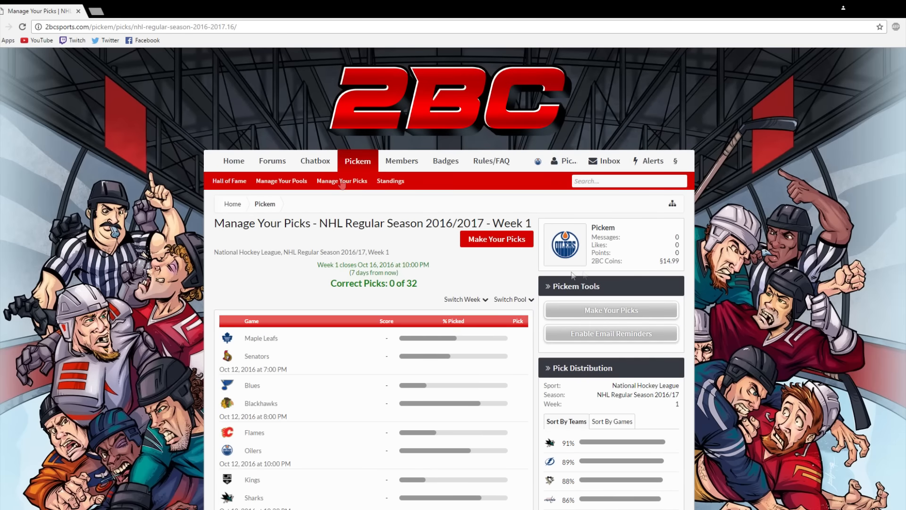
- Pick the Maple Leafs and a winner for each Week 1 NHL game, then save the picks
{"action": "left_click", "coordinate": [496, 239]}
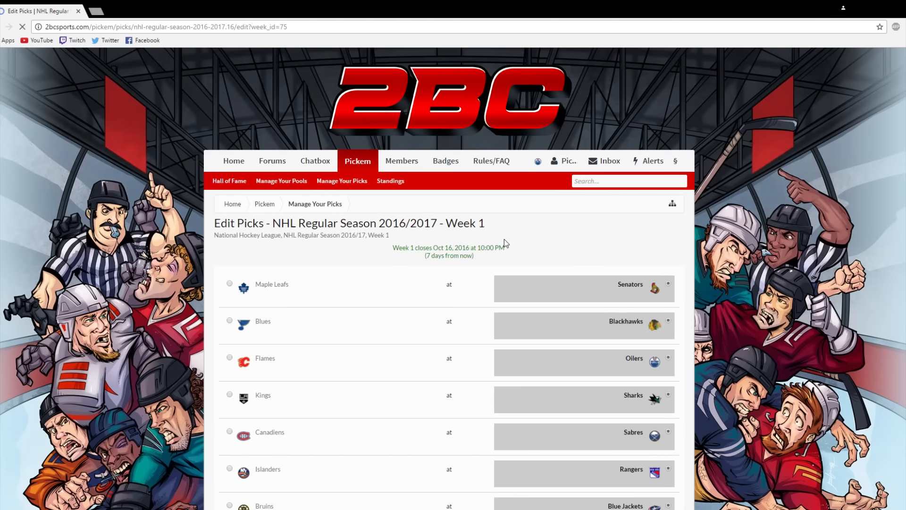
{"action": "scroll", "scroll_direction": "down", "scroll_amount": 3}
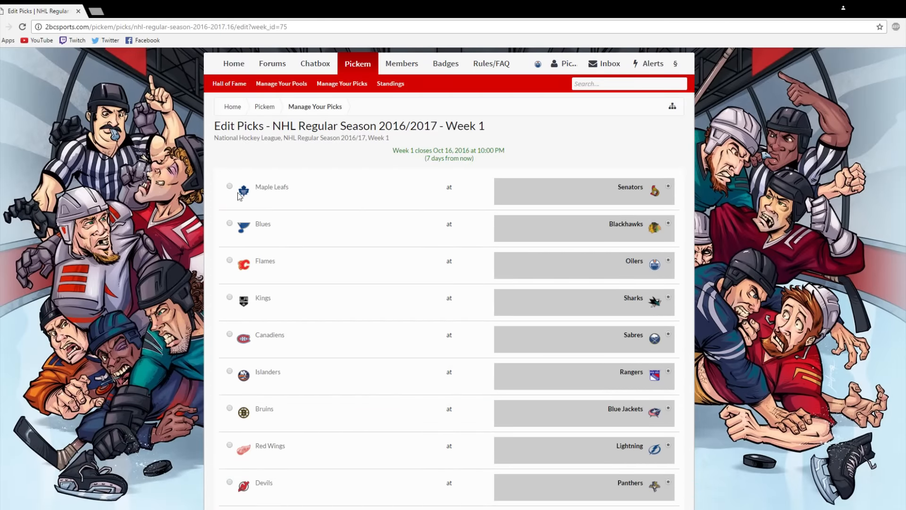
{"action": "left_click", "coordinate": [230, 186]}
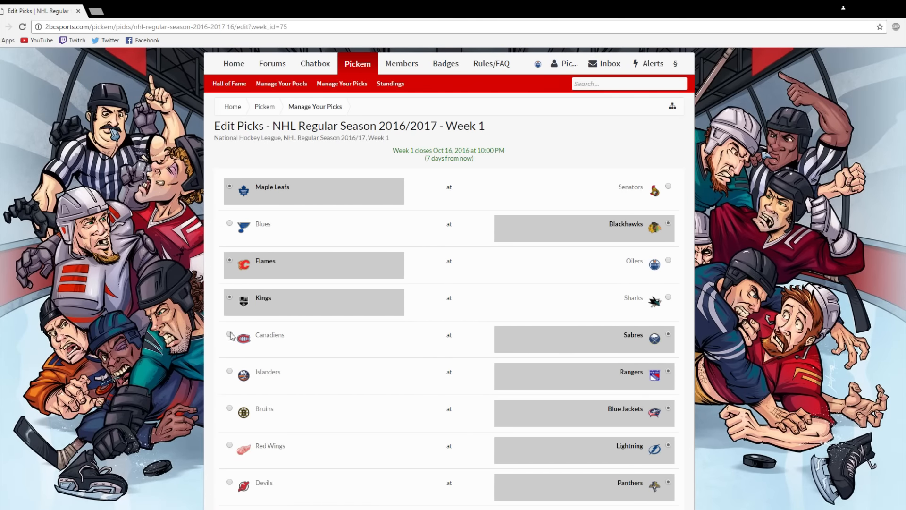
{"action": "scroll", "scroll_direction": "down", "scroll_amount": 3}
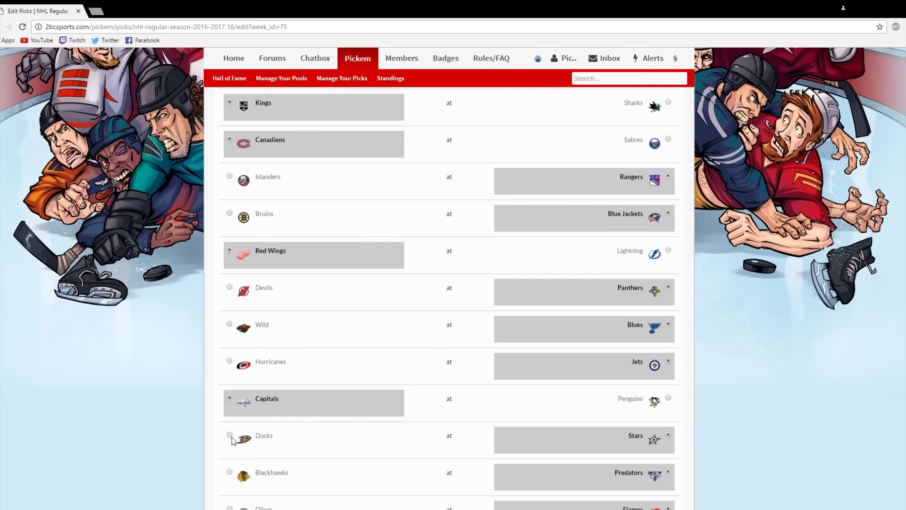
{"action": "scroll", "scroll_direction": "down", "scroll_amount": 3}
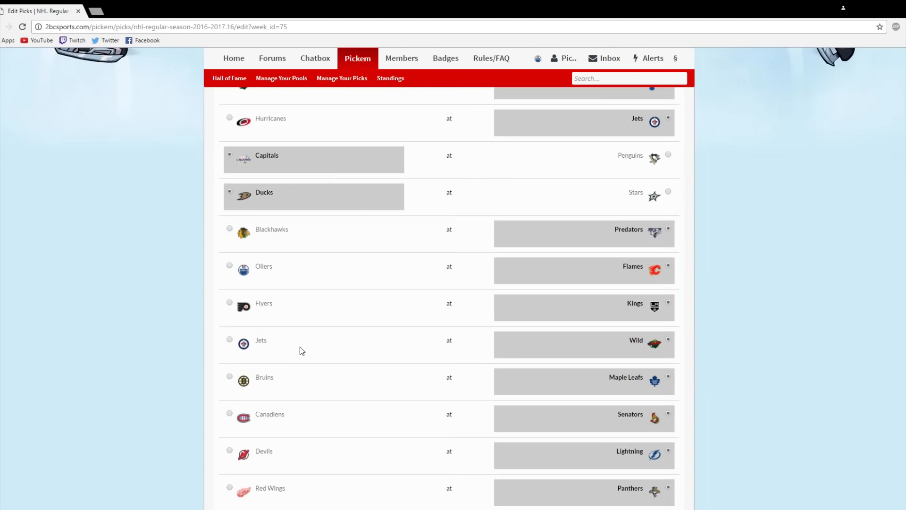
{"action": "scroll", "scroll_direction": "down", "scroll_amount": 3}
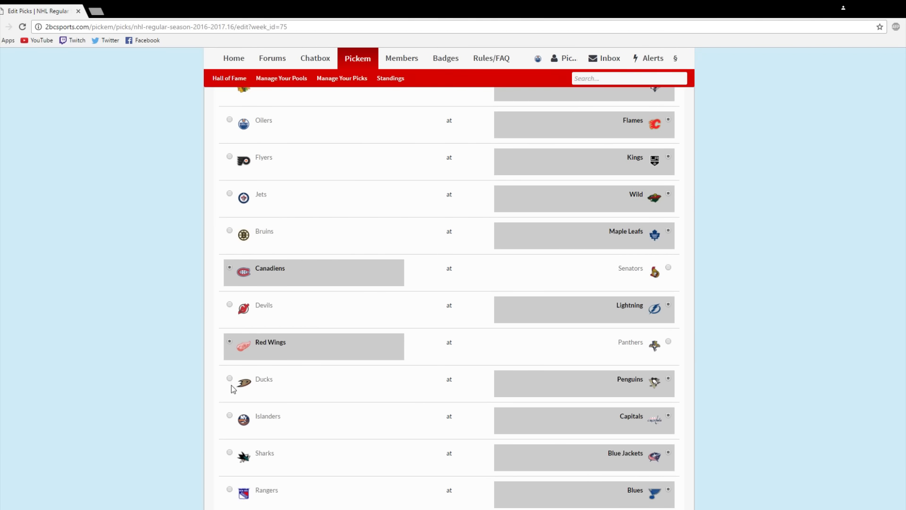
{"action": "scroll", "scroll_direction": "down", "scroll_amount": 3}
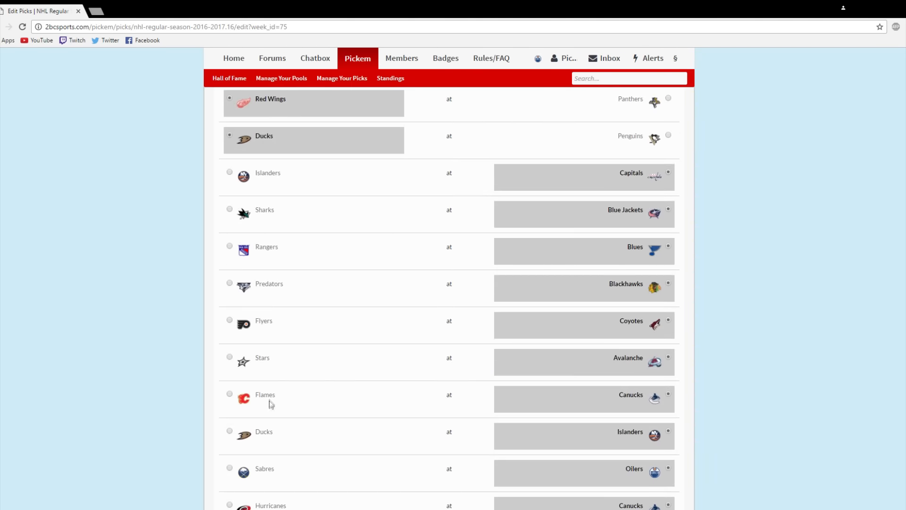
{"action": "scroll", "scroll_direction": "down", "scroll_amount": 3}
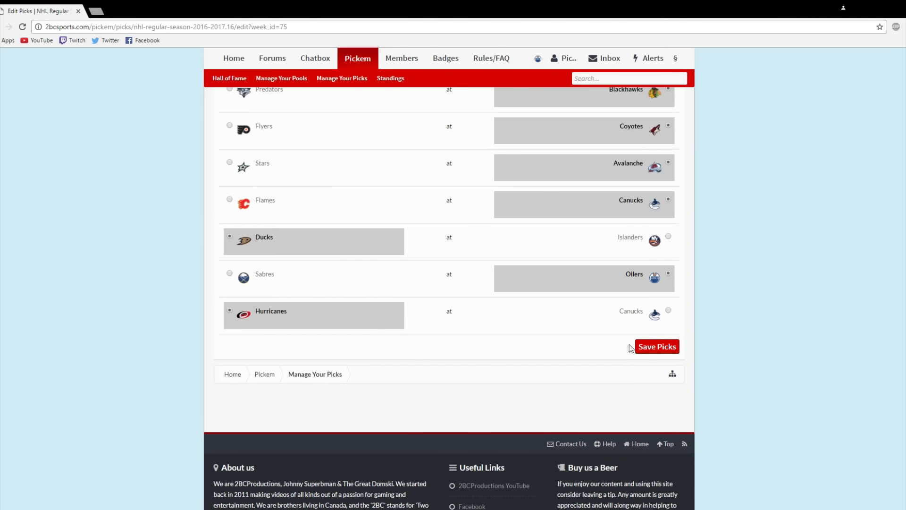
{"action": "left_click", "coordinate": [657, 346]}
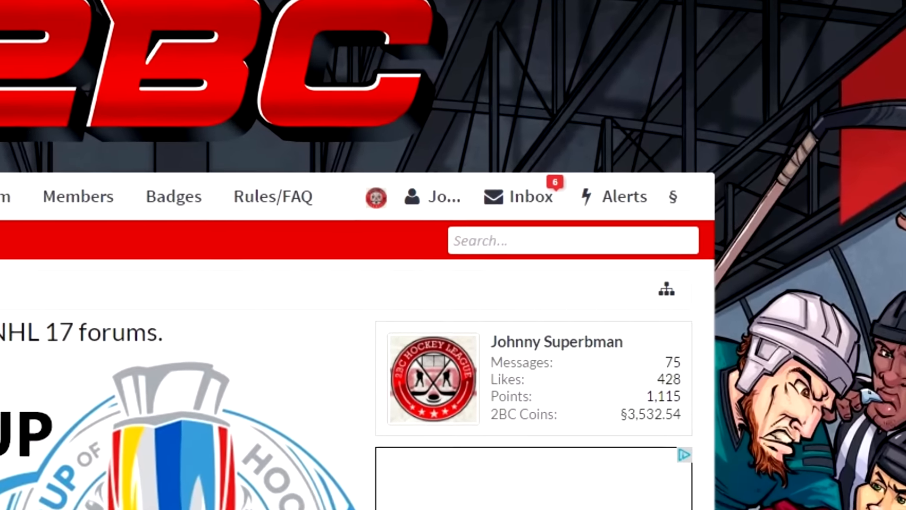
- View the NFL Regular Season 2016/17 Week 5 standings showing 0 of 14 correct picks
{"action": "left_click", "coordinate": [519, 196]}
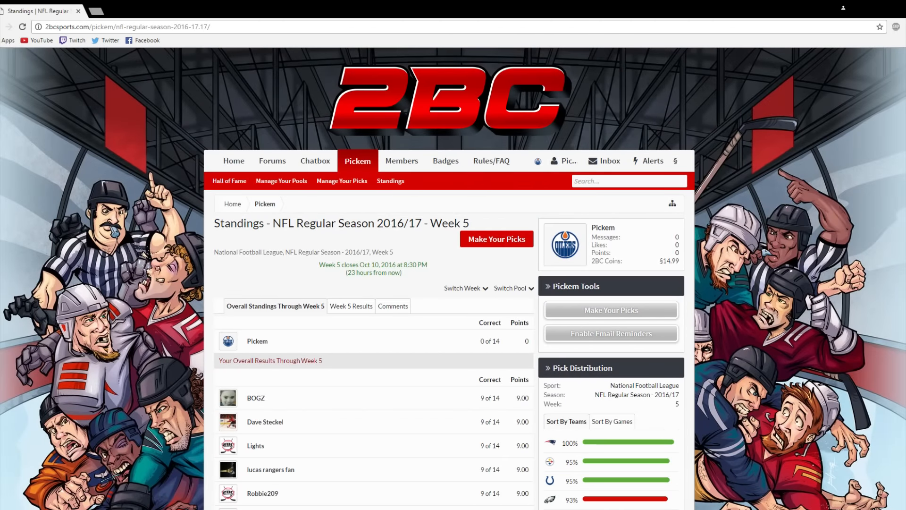
- Review the standings list and post the reply "We want Zod!" in the forum thread
{"action": "scroll", "scroll_direction": "down", "scroll_amount": 3}
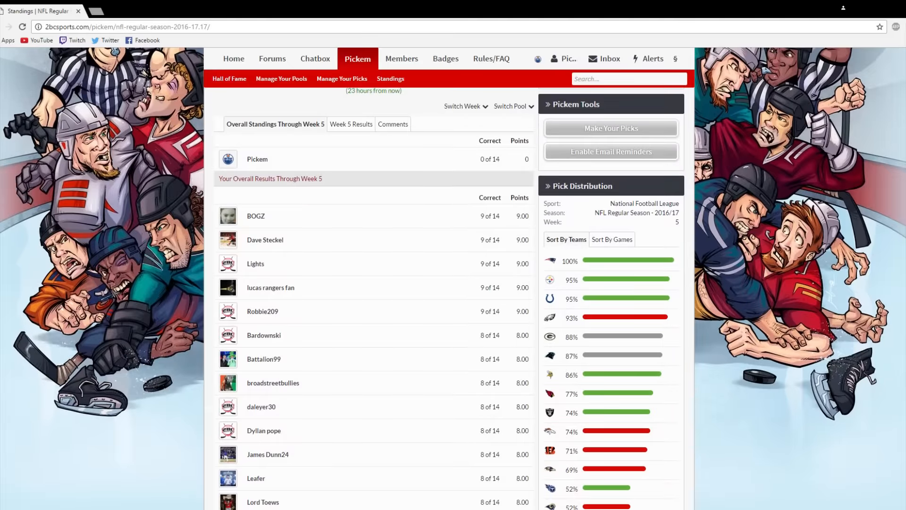
{"action": "mouse_move", "coordinate": [616, 249]}
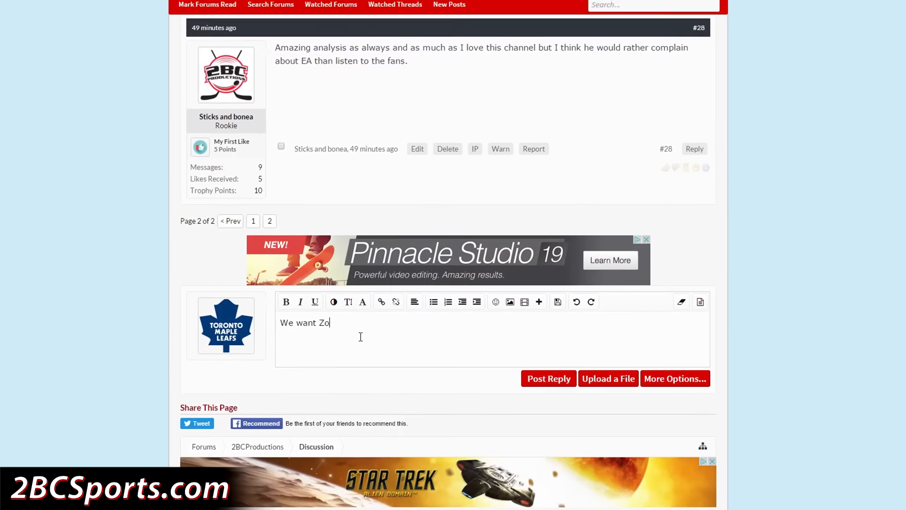
{"action": "left_click", "coordinate": [547, 378]}
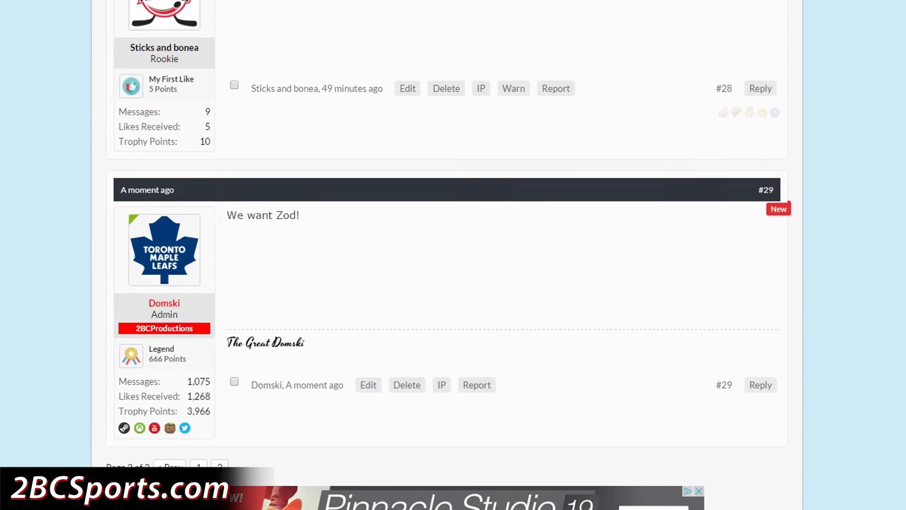